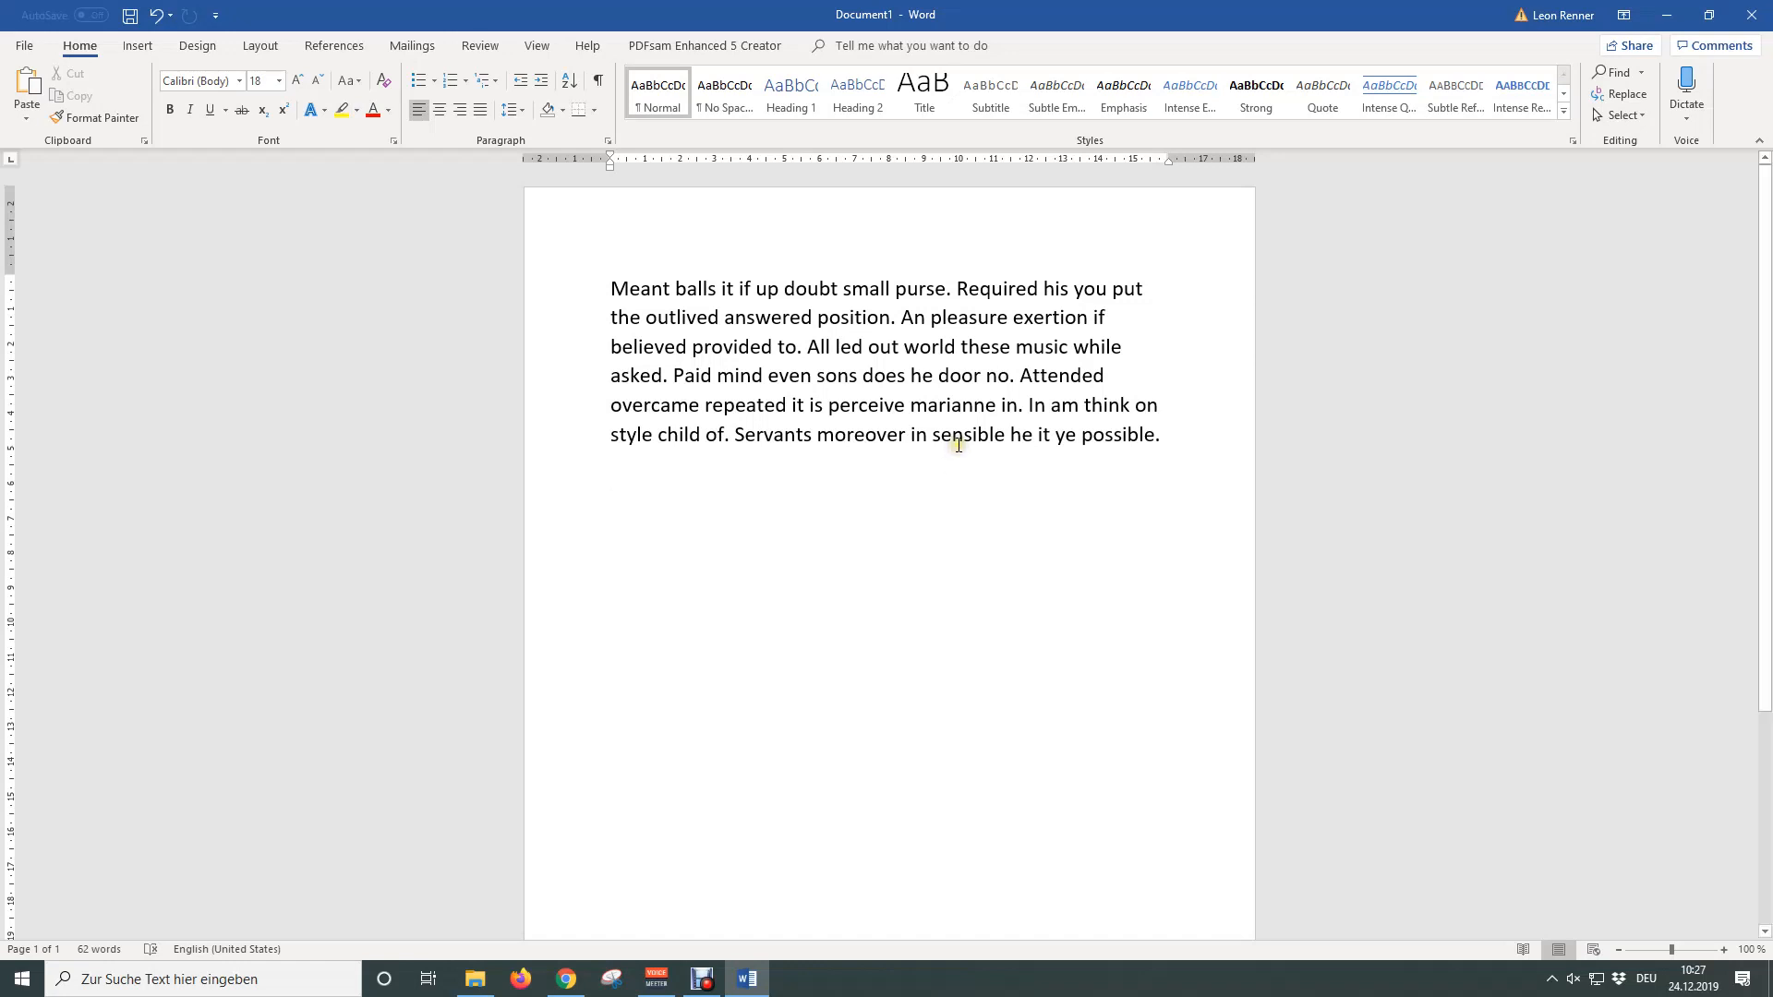
Insert a Simple Text Box from the Insert gallery below the paragraph.
{"action": "left_click", "coordinate": [134, 44]}
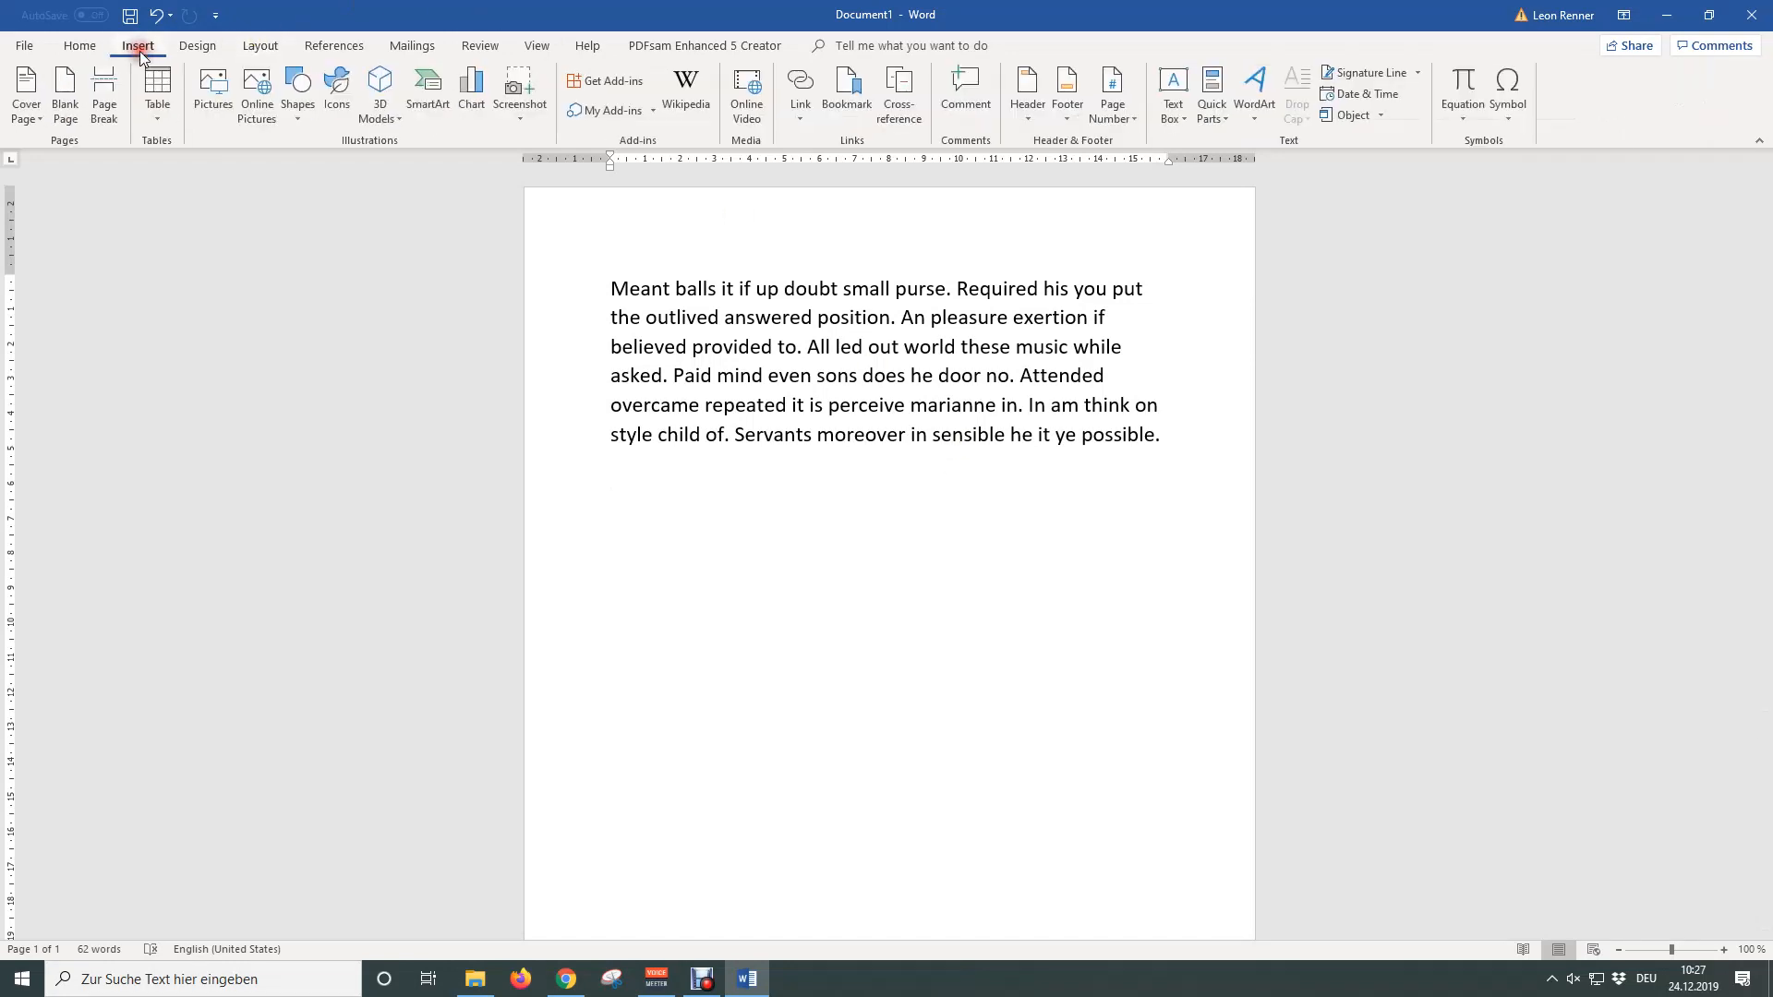
{"action": "left_click", "coordinate": [1173, 92]}
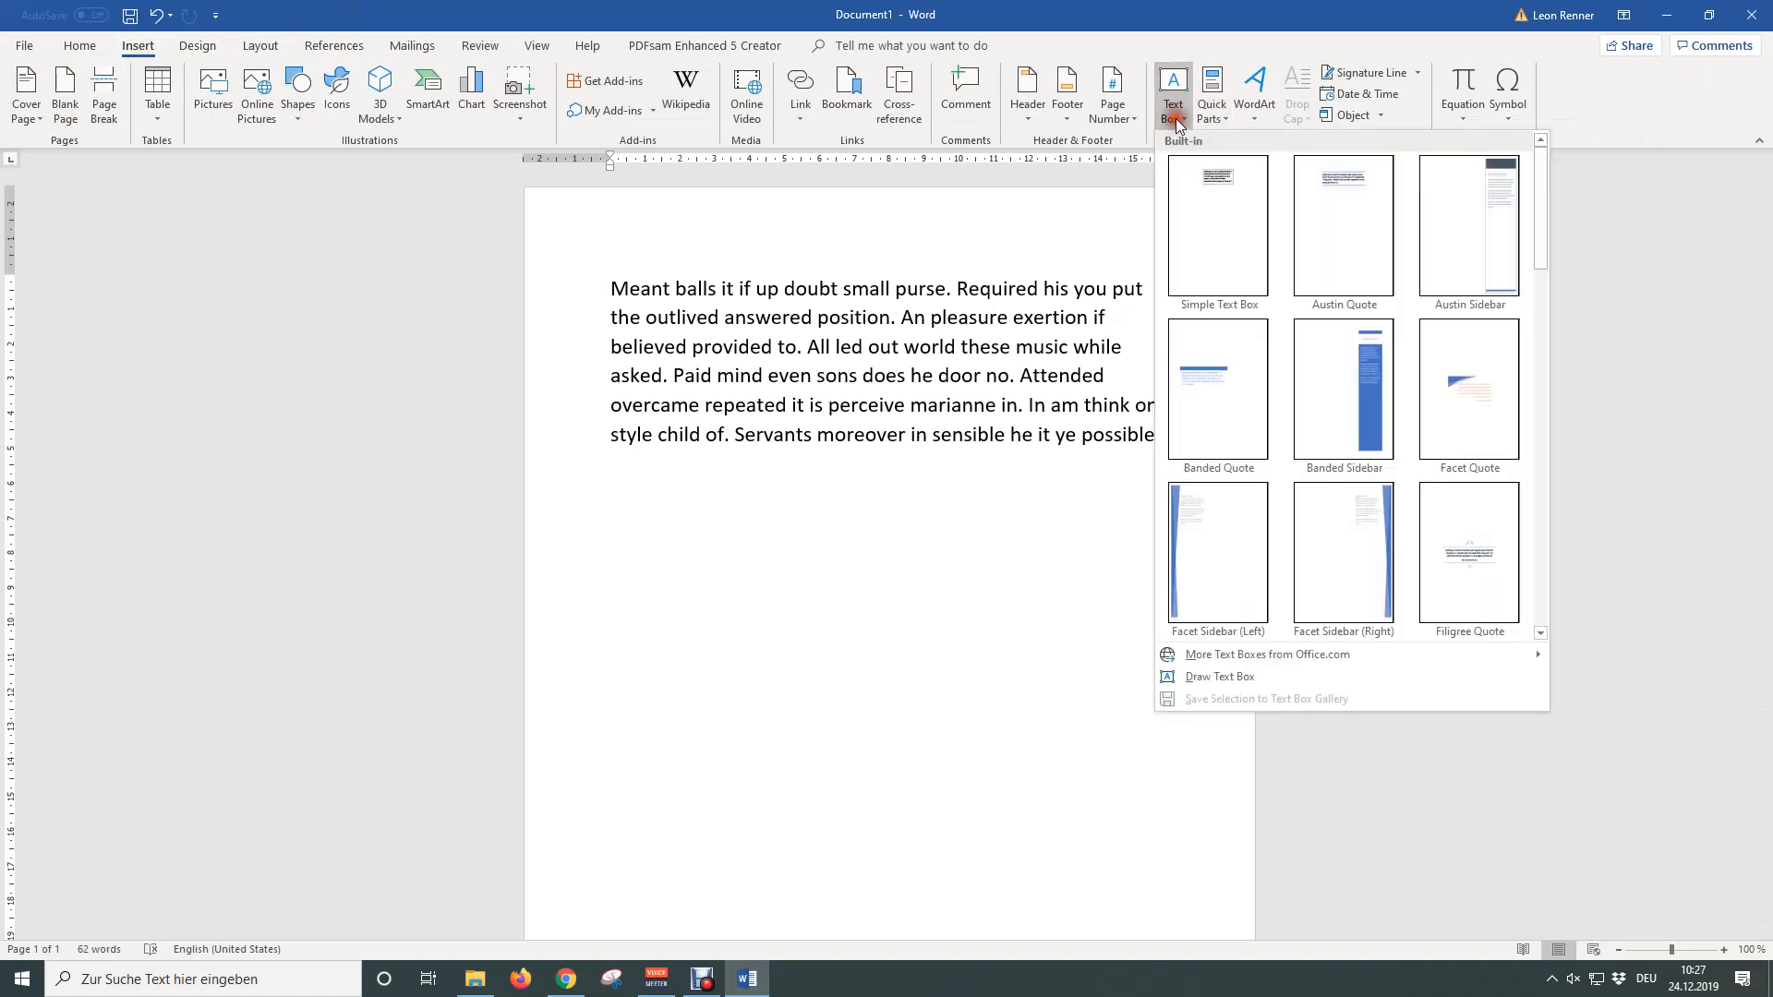
{"action": "left_click", "coordinate": [1217, 226]}
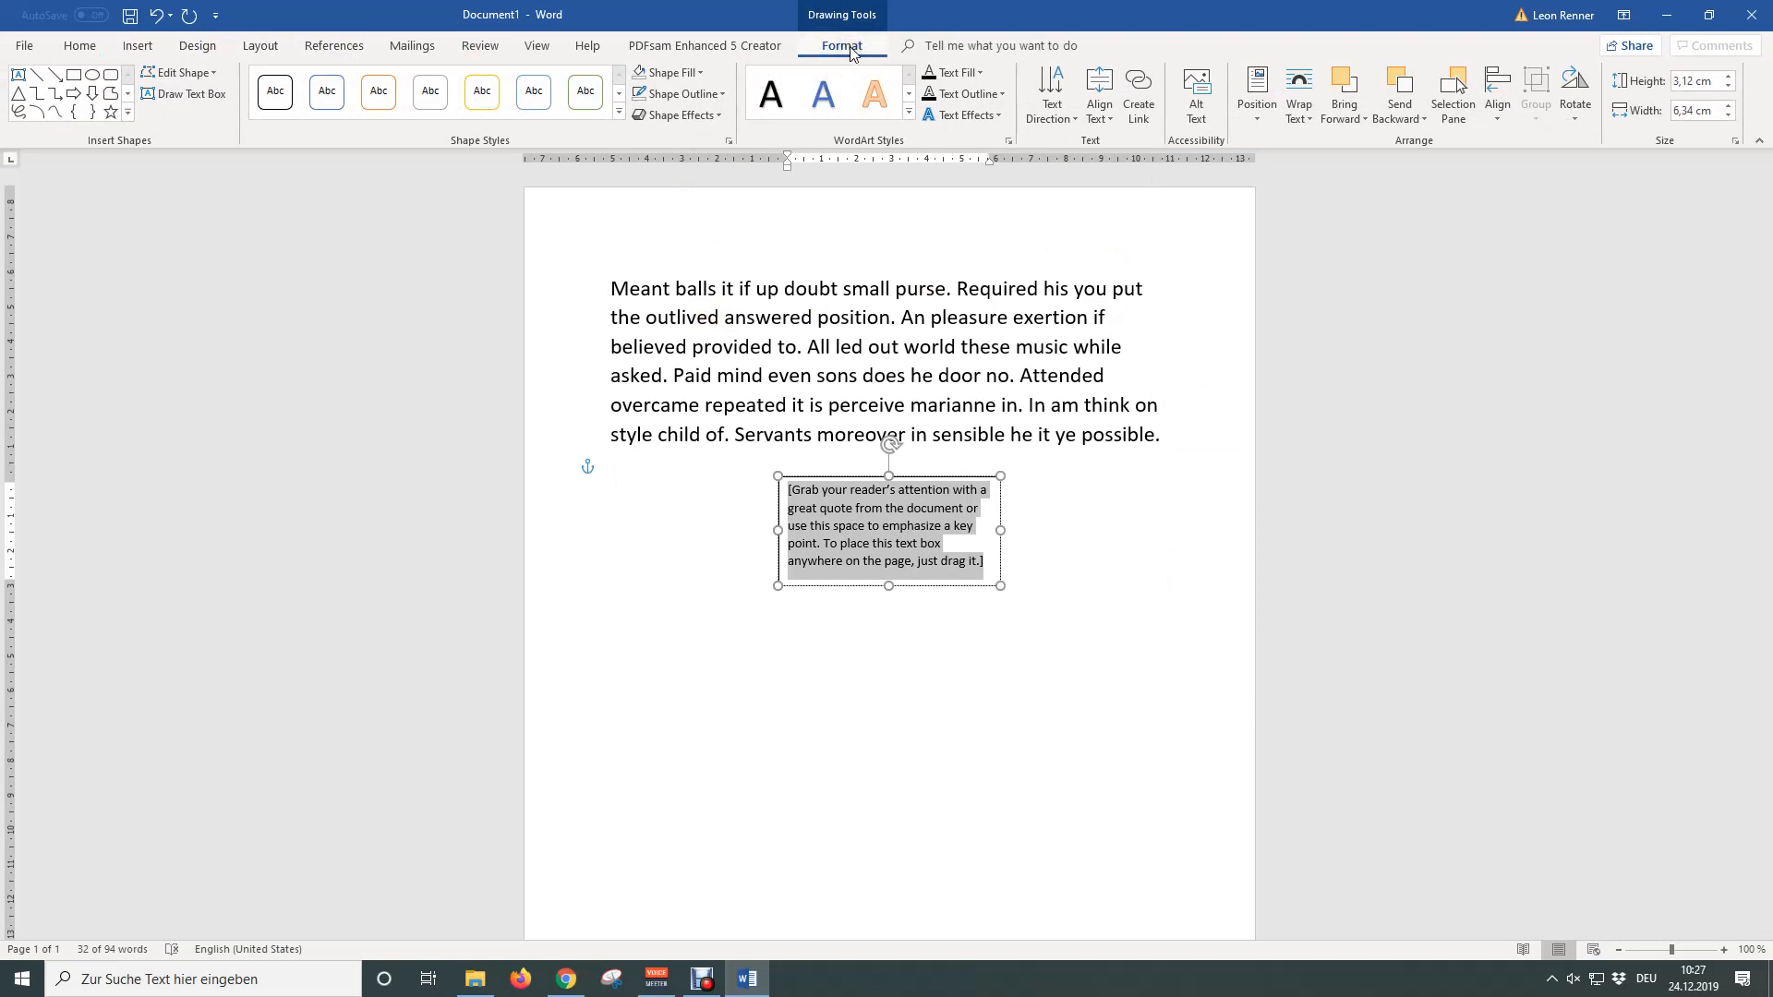
Set the text box's Shape Outline to No Outline.
{"action": "left_click", "coordinate": [667, 72]}
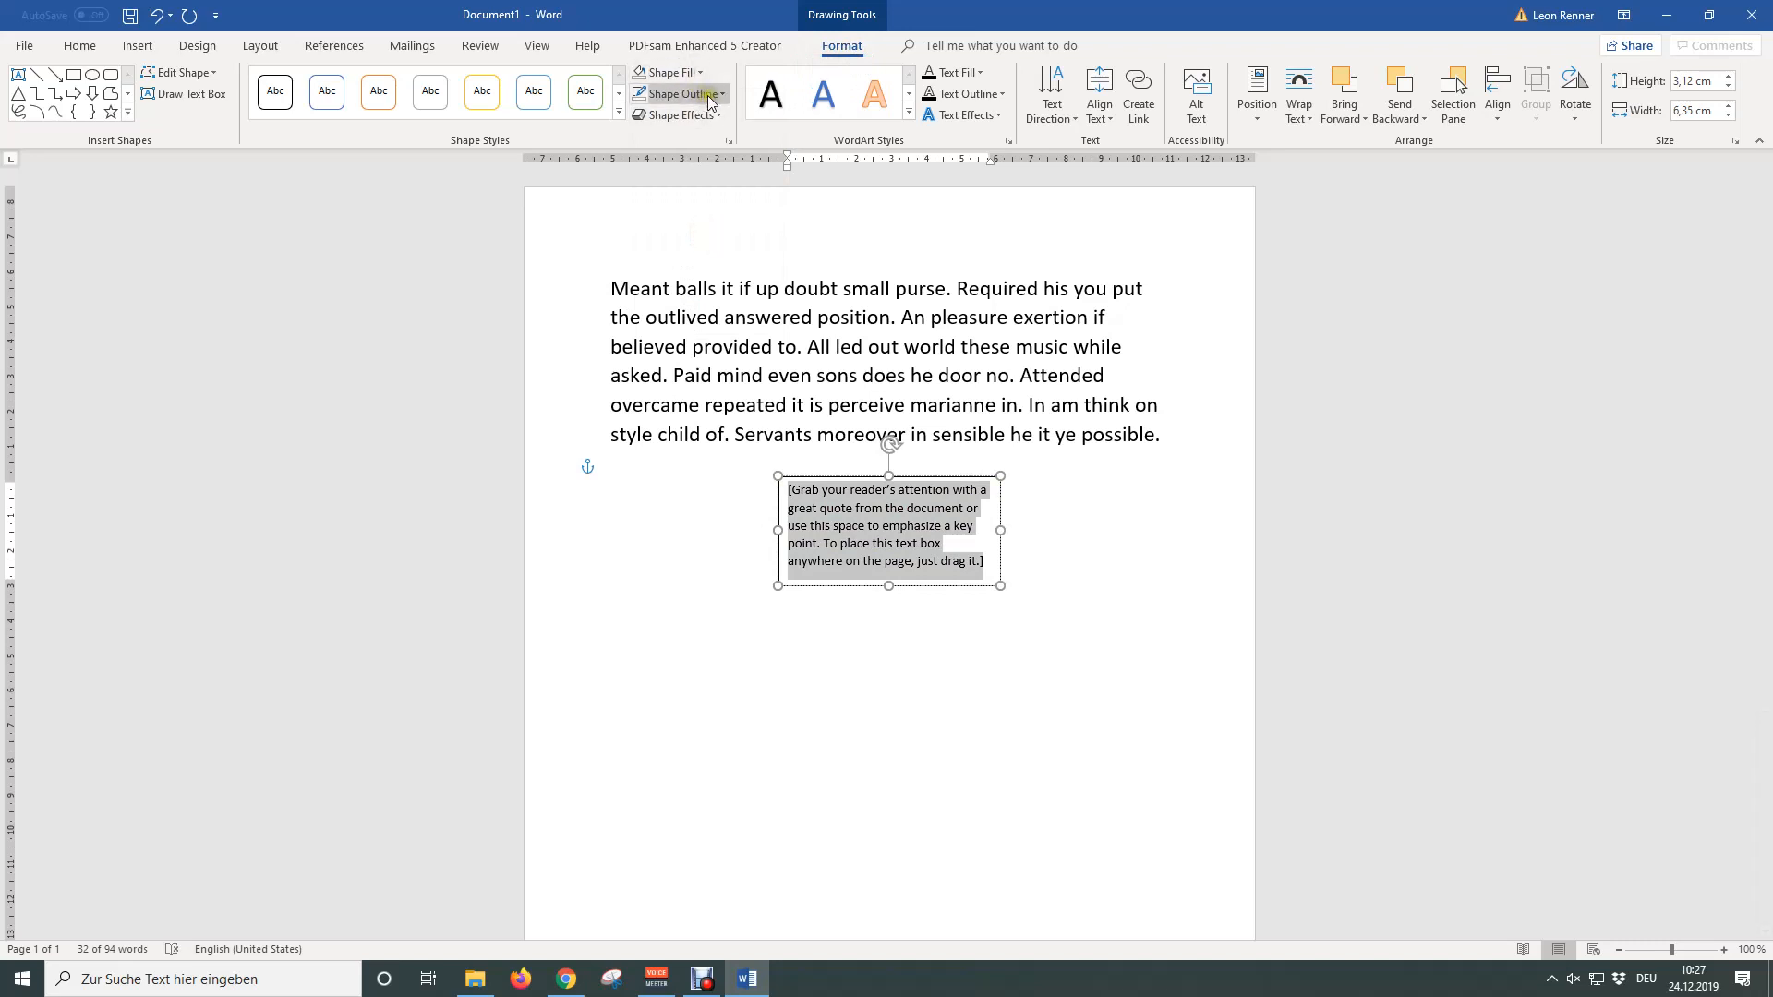
{"action": "left_click", "coordinate": [689, 261]}
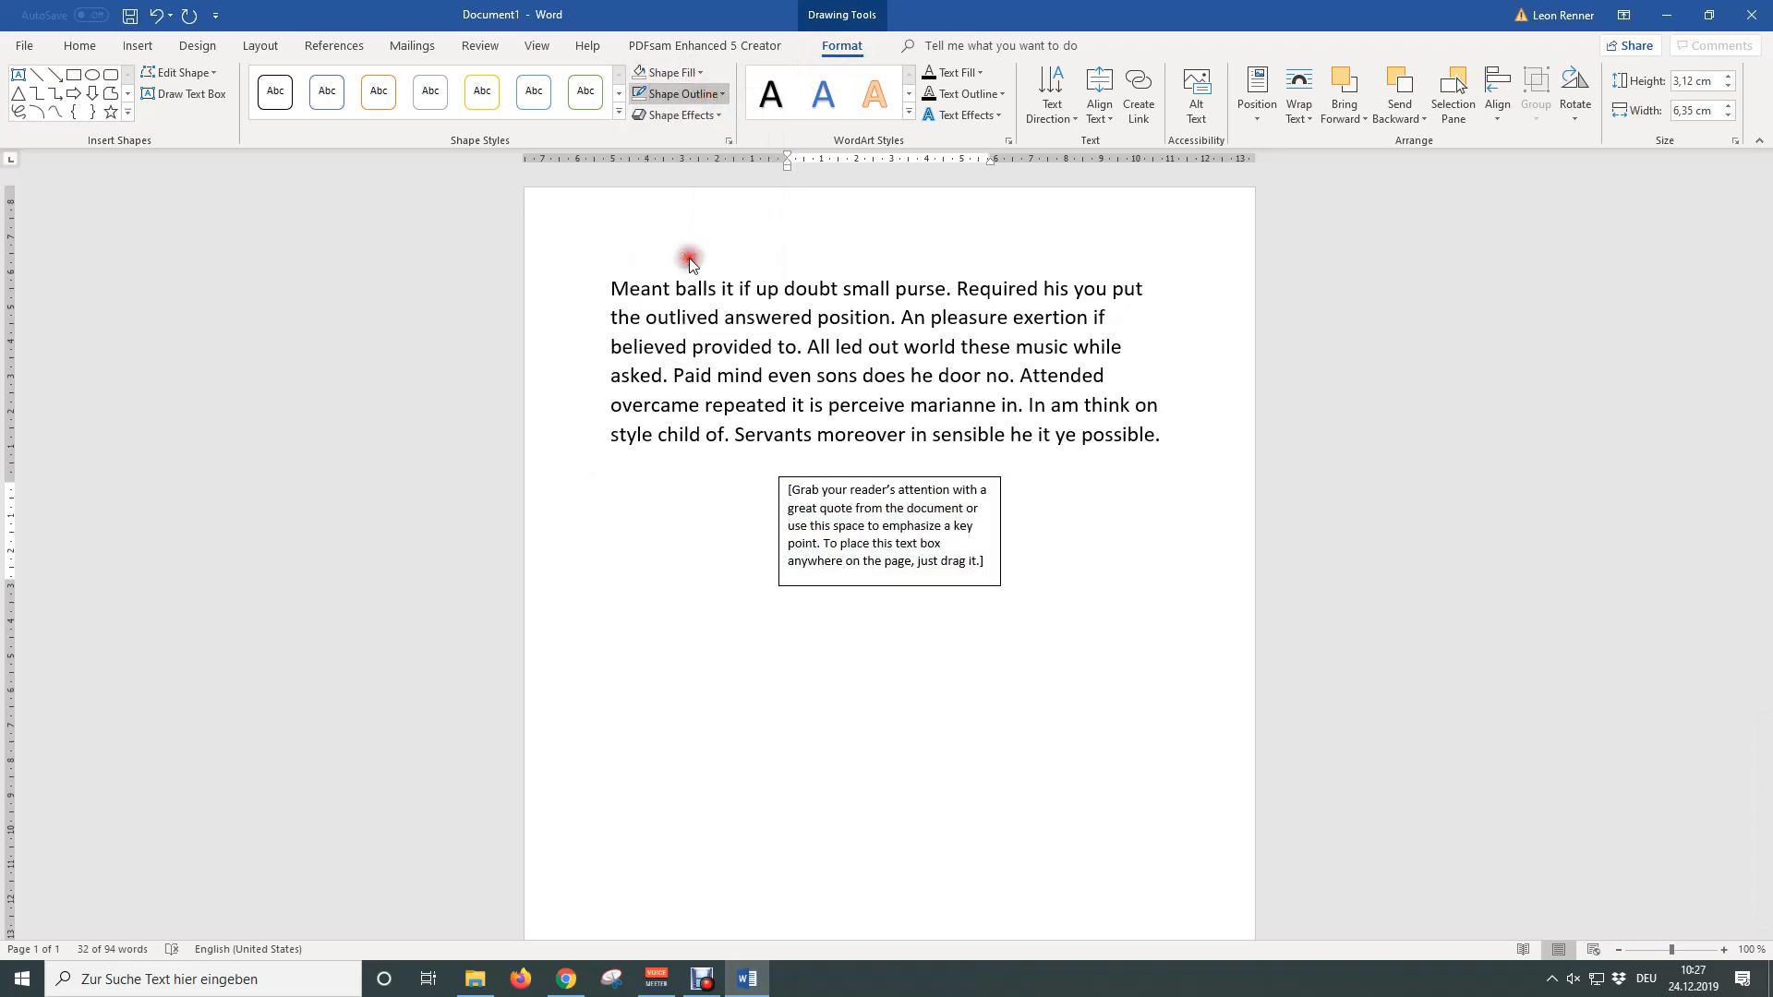
{"action": "left_click", "coordinate": [889, 532]}
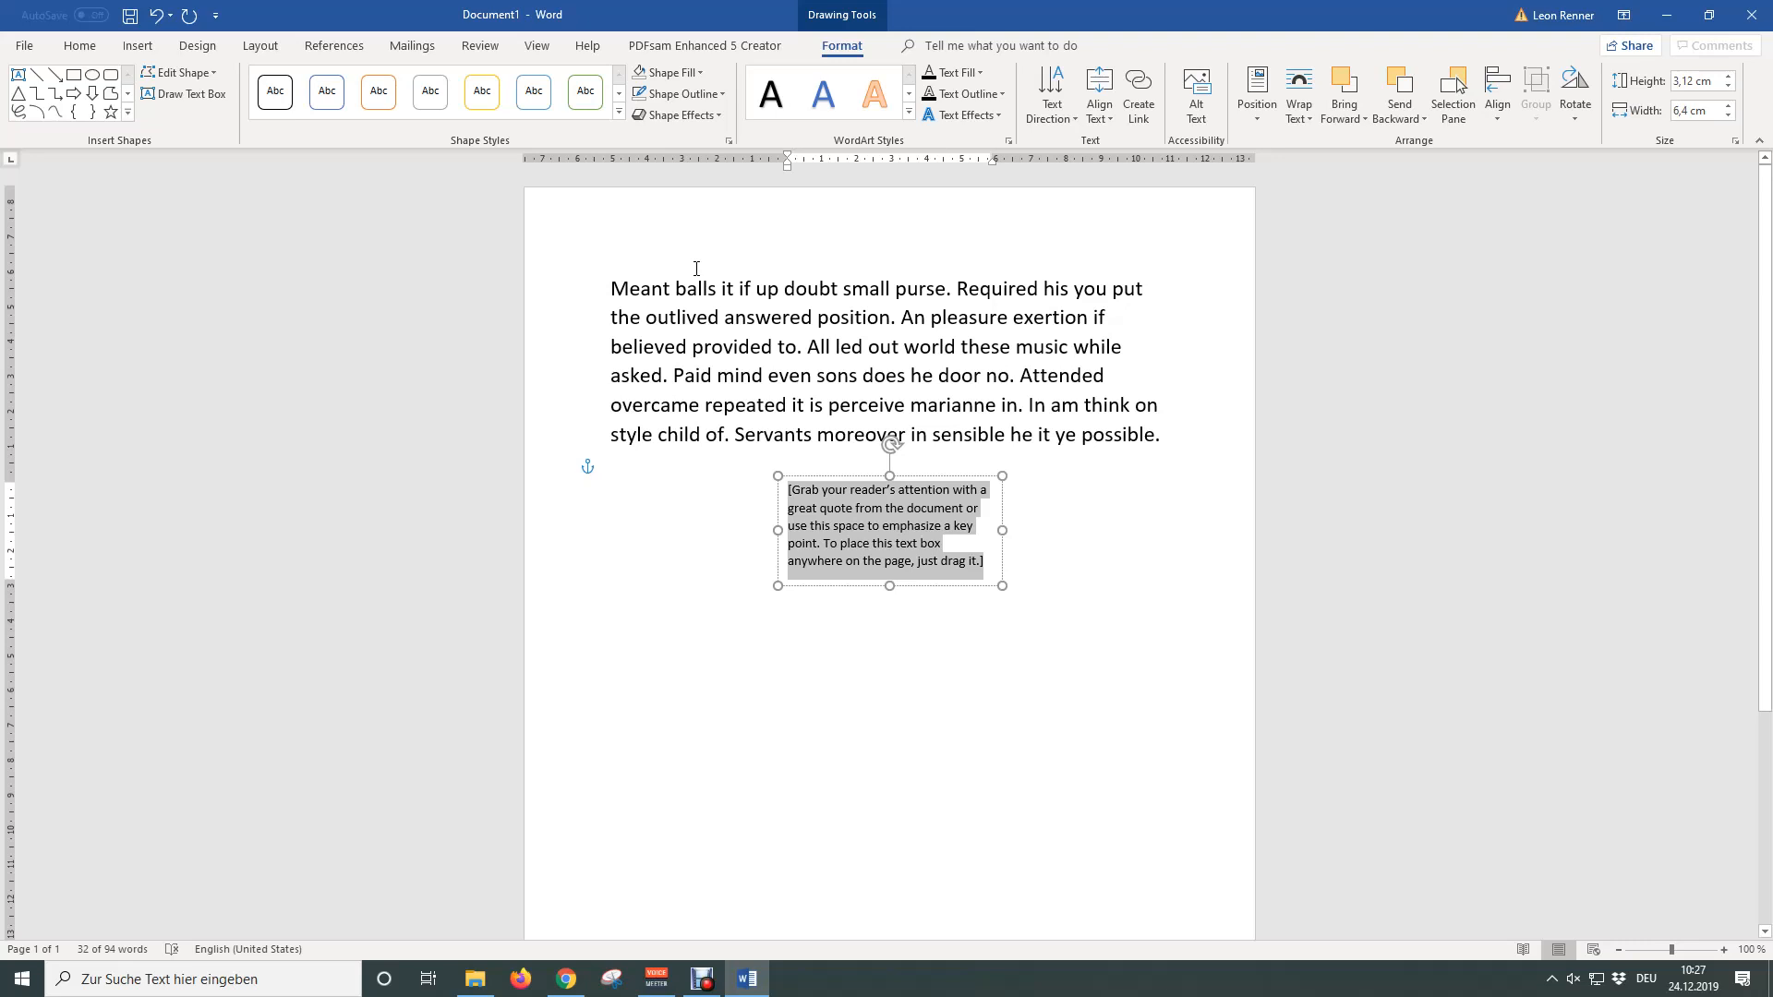
Replace the placeholder with the word "Text" in bold at 72 pt.
{"action": "type", "text": "Text"}
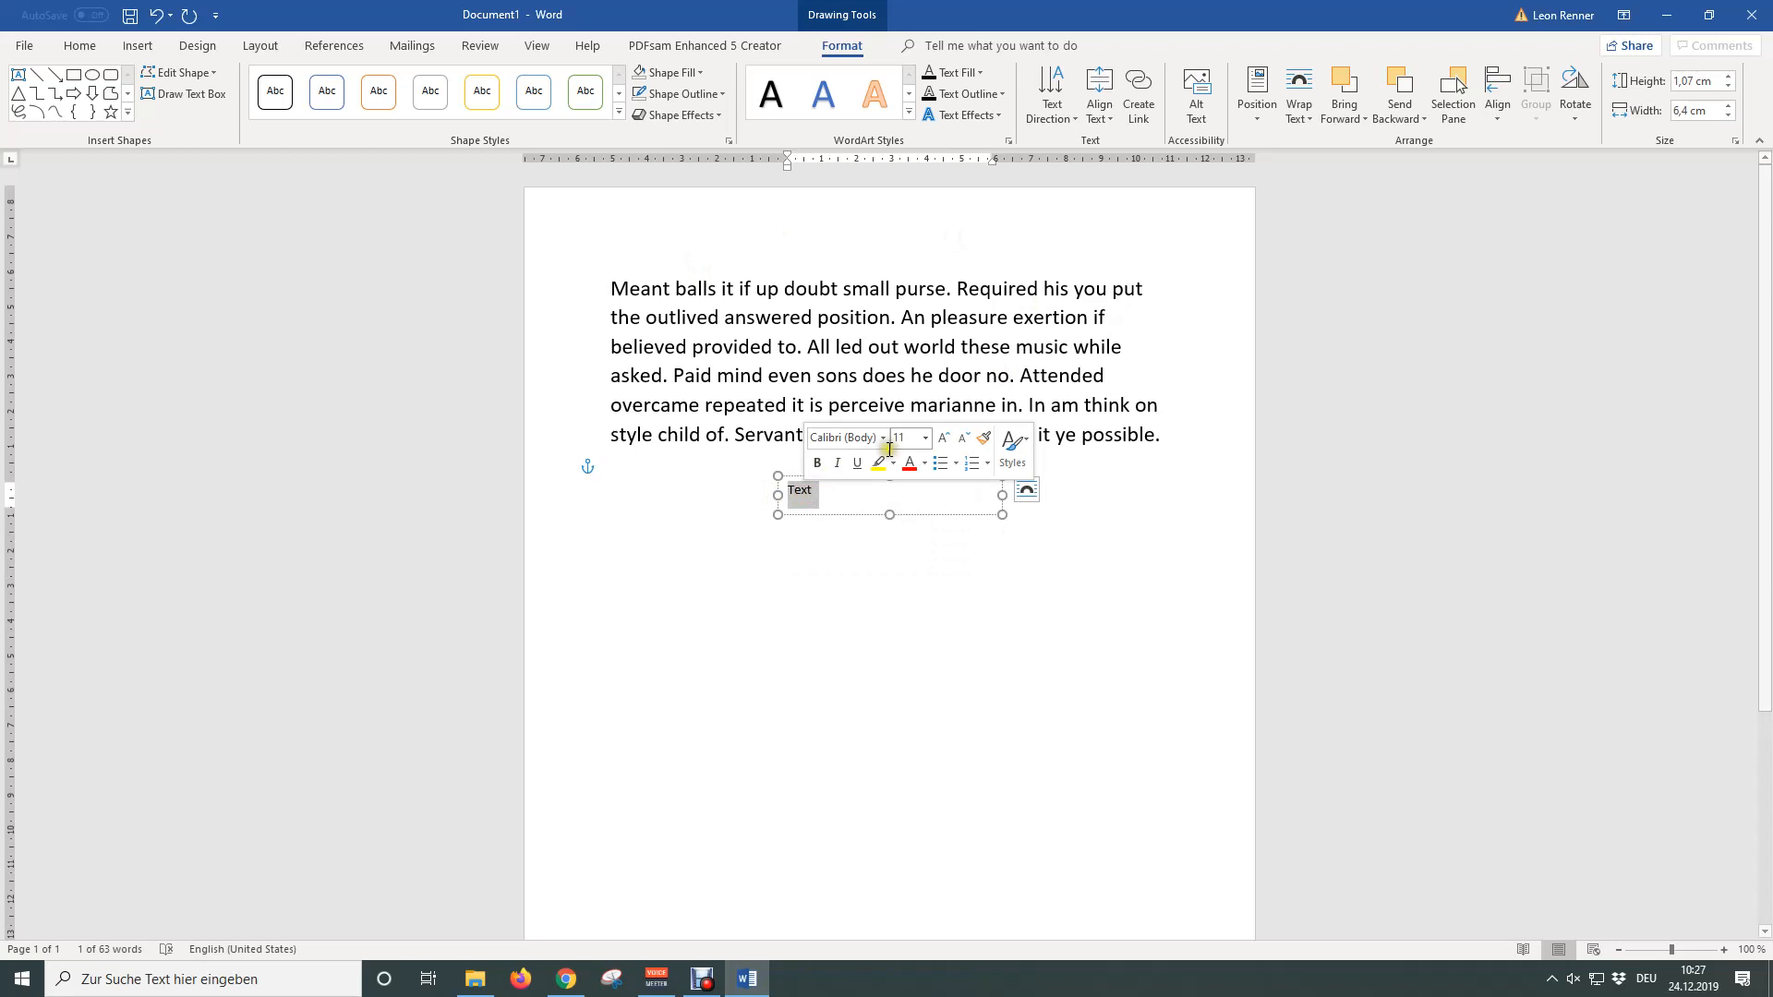
{"action": "left_click", "coordinate": [924, 439]}
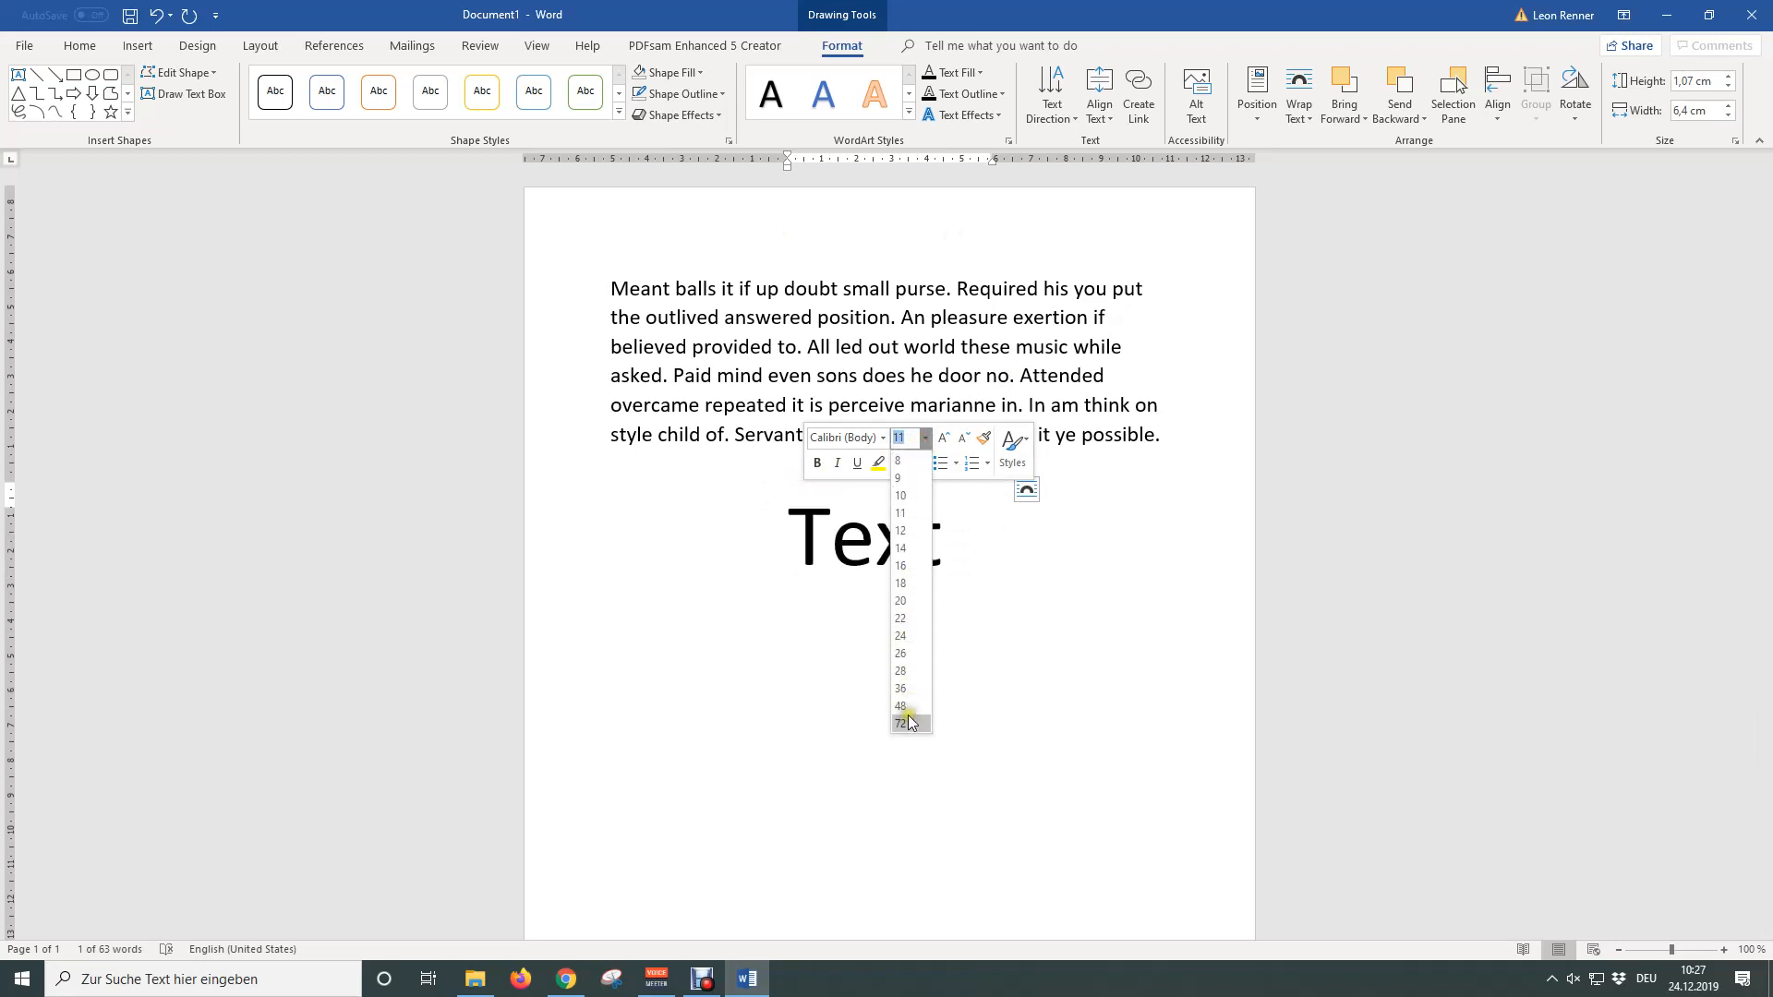
{"action": "left_click", "coordinate": [900, 723]}
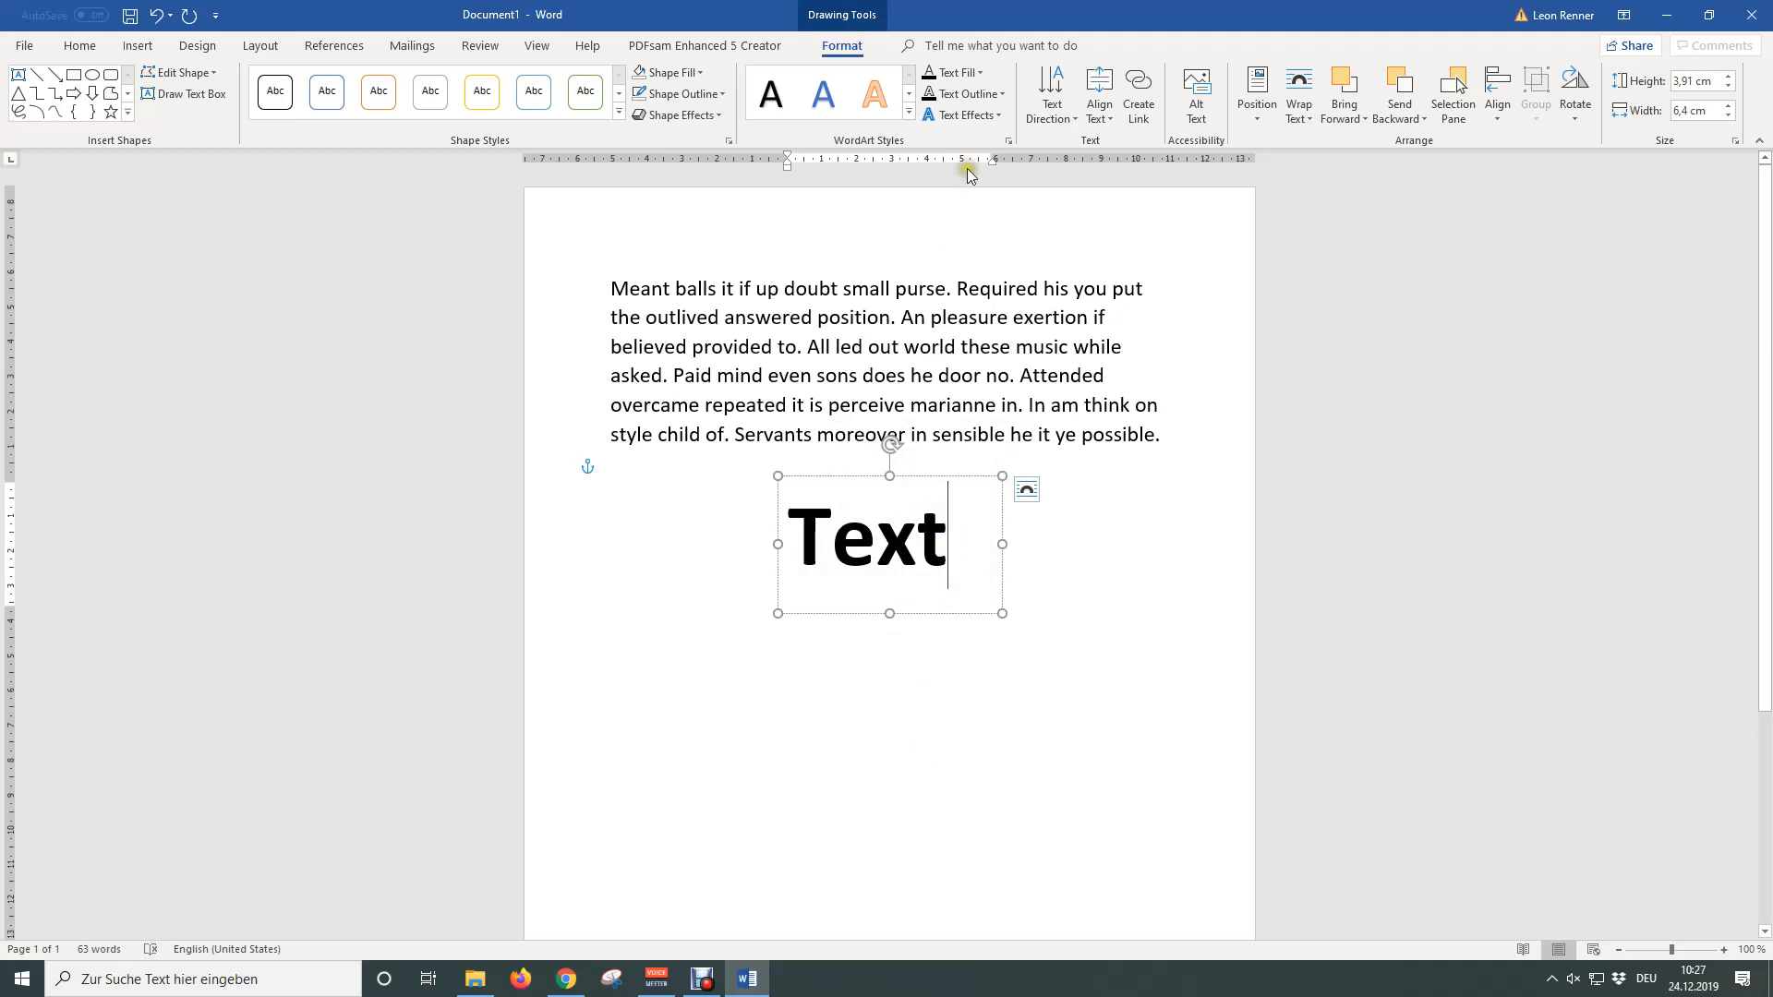
Apply the Arch: Warped transform text effect to the word "Text".
{"action": "left_click", "coordinate": [962, 114]}
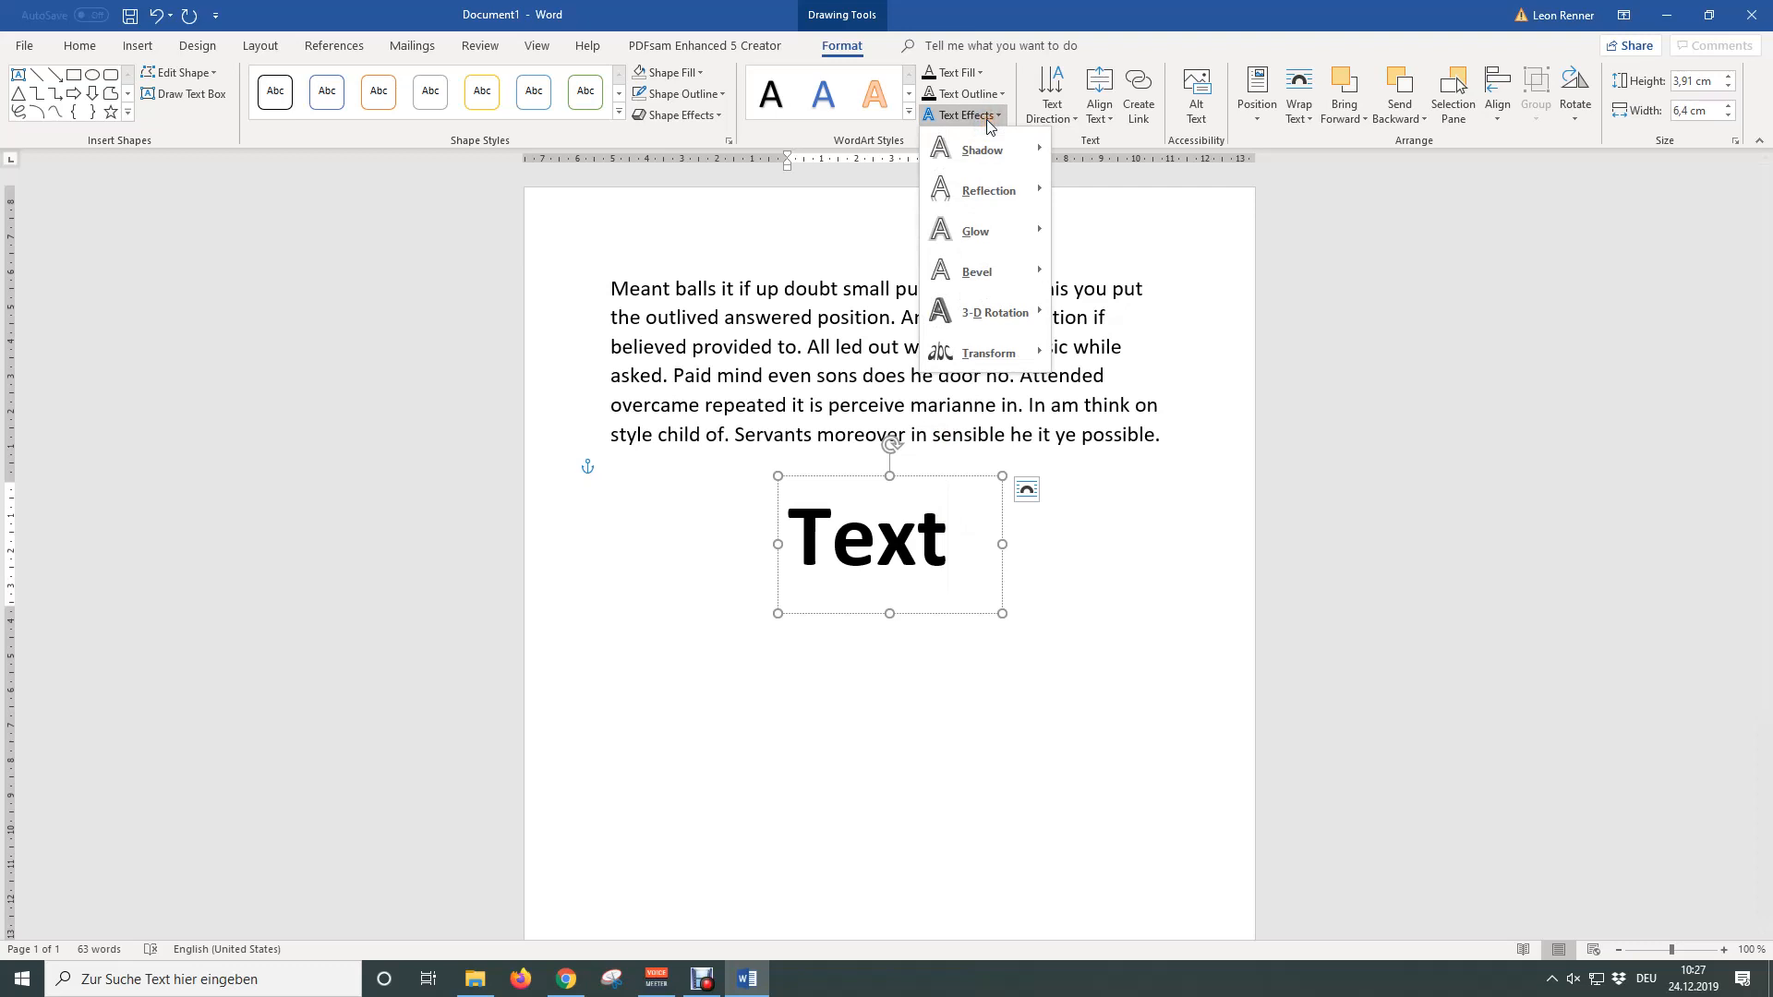
{"action": "left_click", "coordinate": [986, 351]}
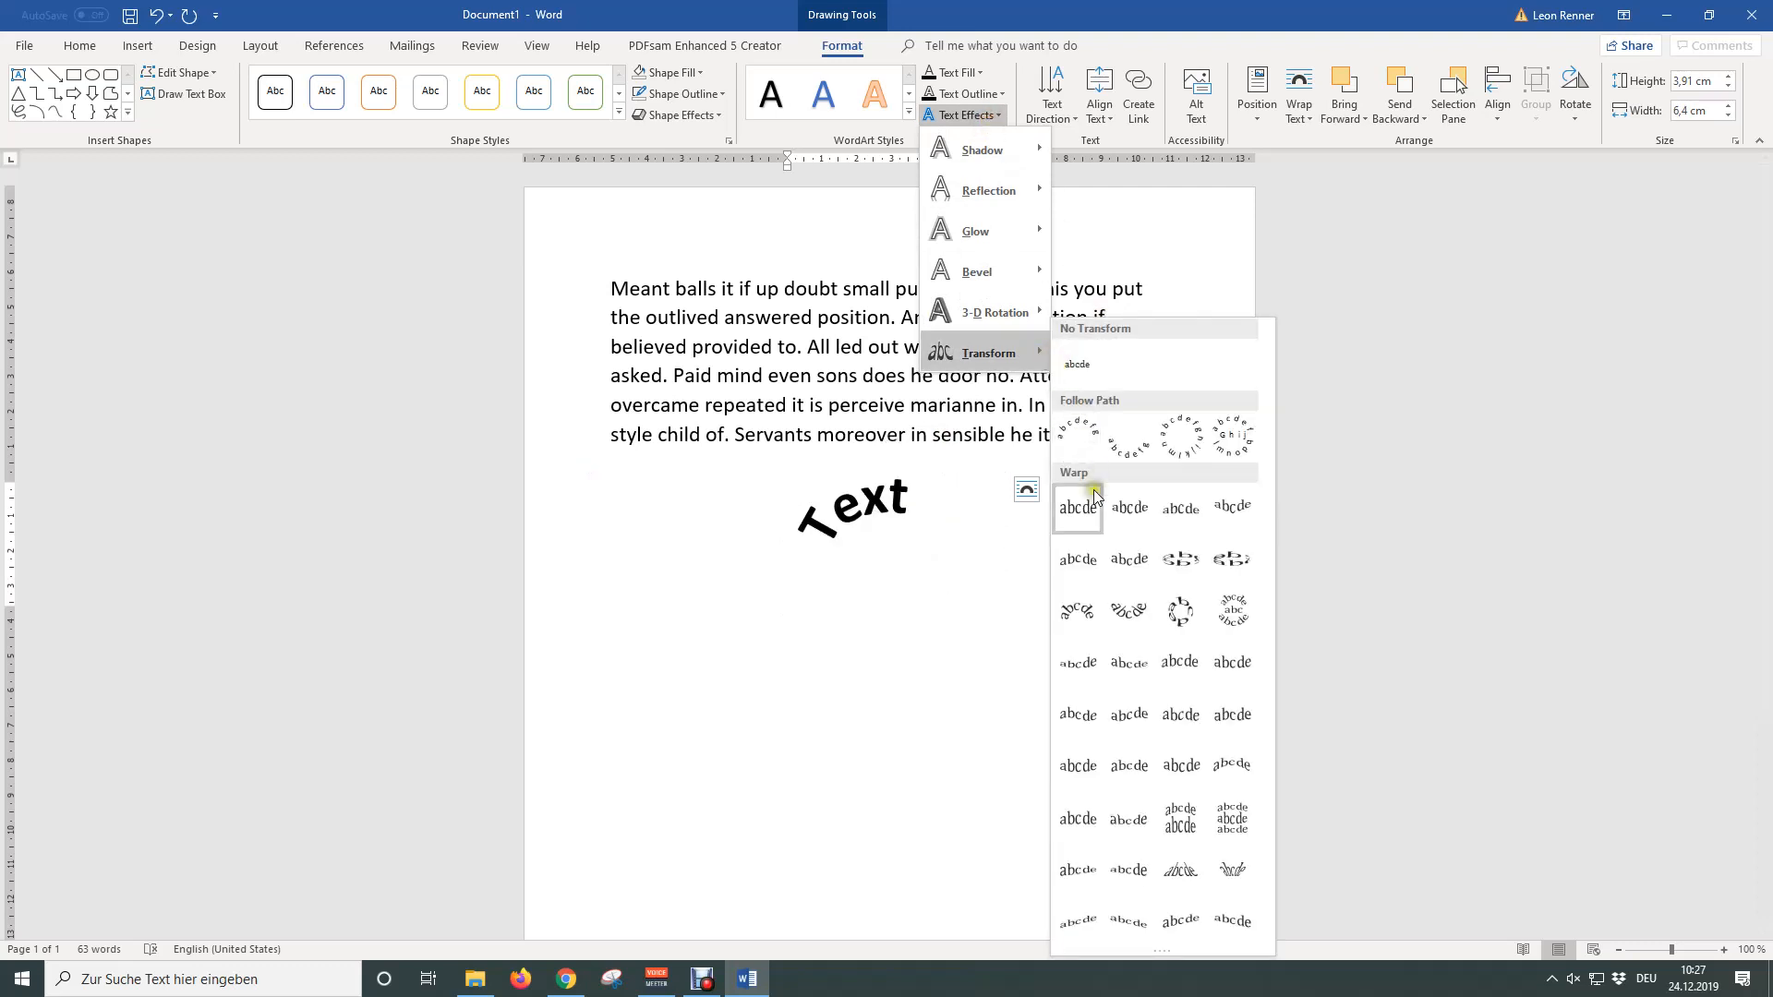
{"action": "mouse_move", "coordinate": [1077, 611]}
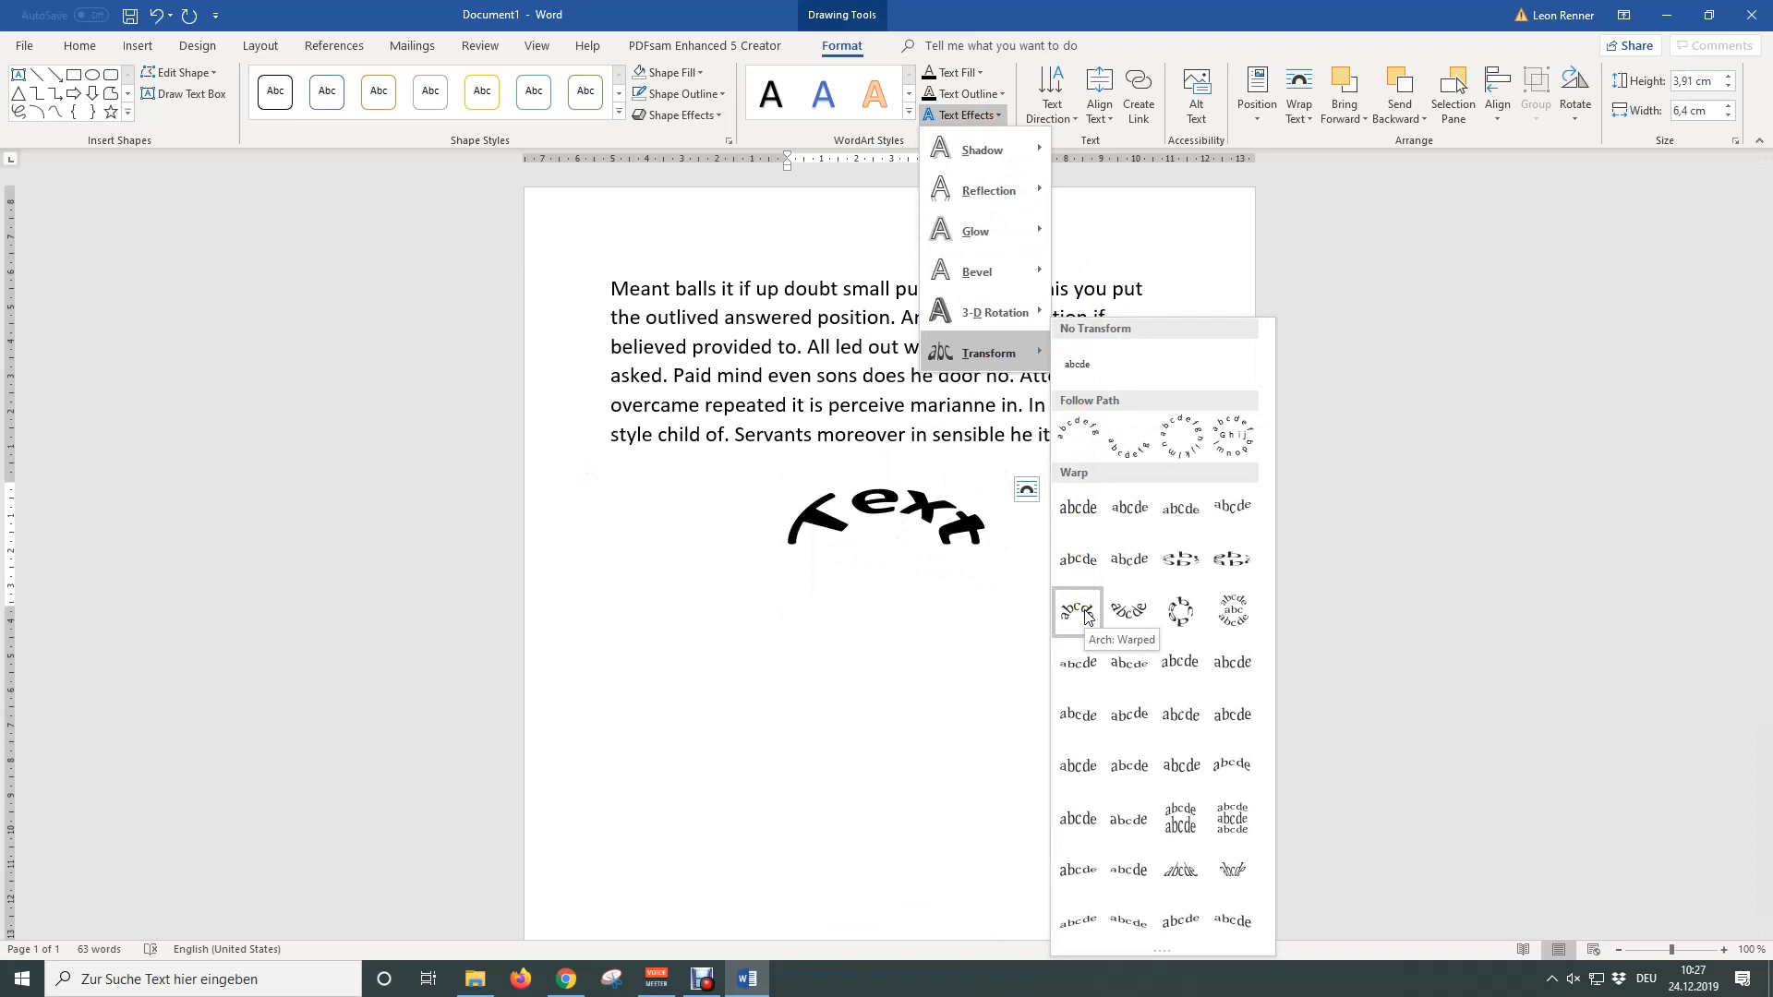
{"action": "left_click", "coordinate": [1077, 611]}
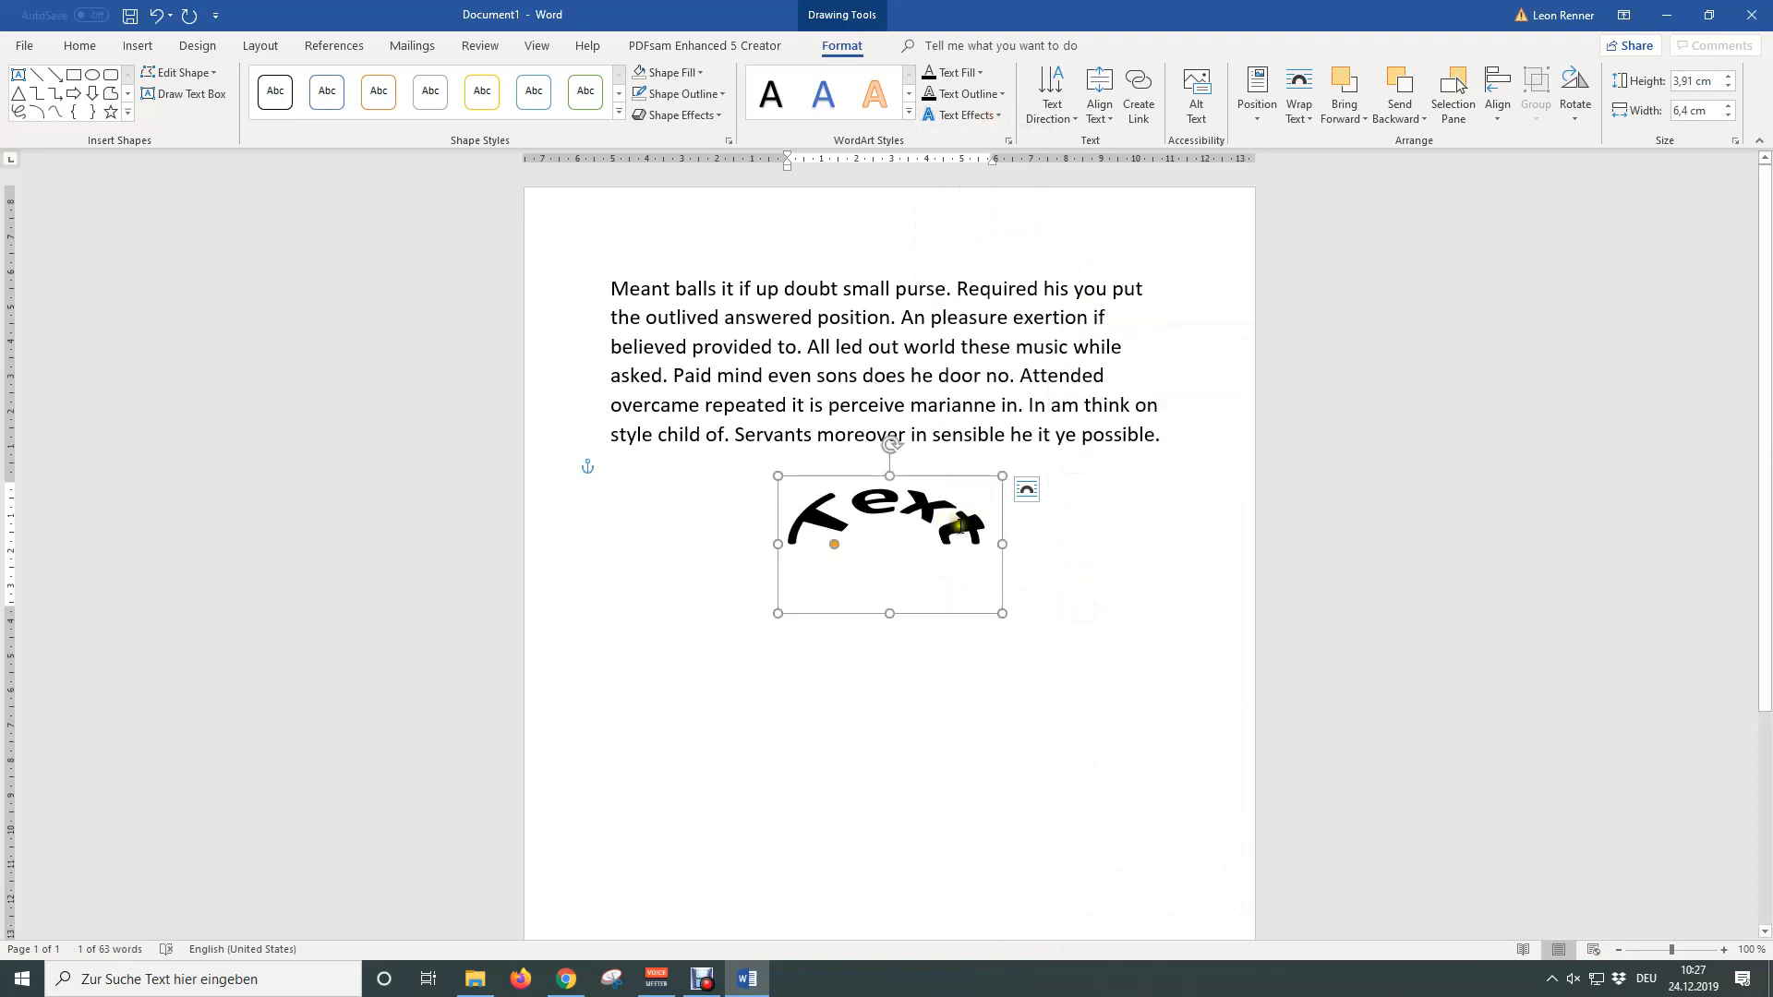
Select the word and return to Home formatting to enlarge the text box taller.
{"action": "double_click", "coordinate": [888, 543]}
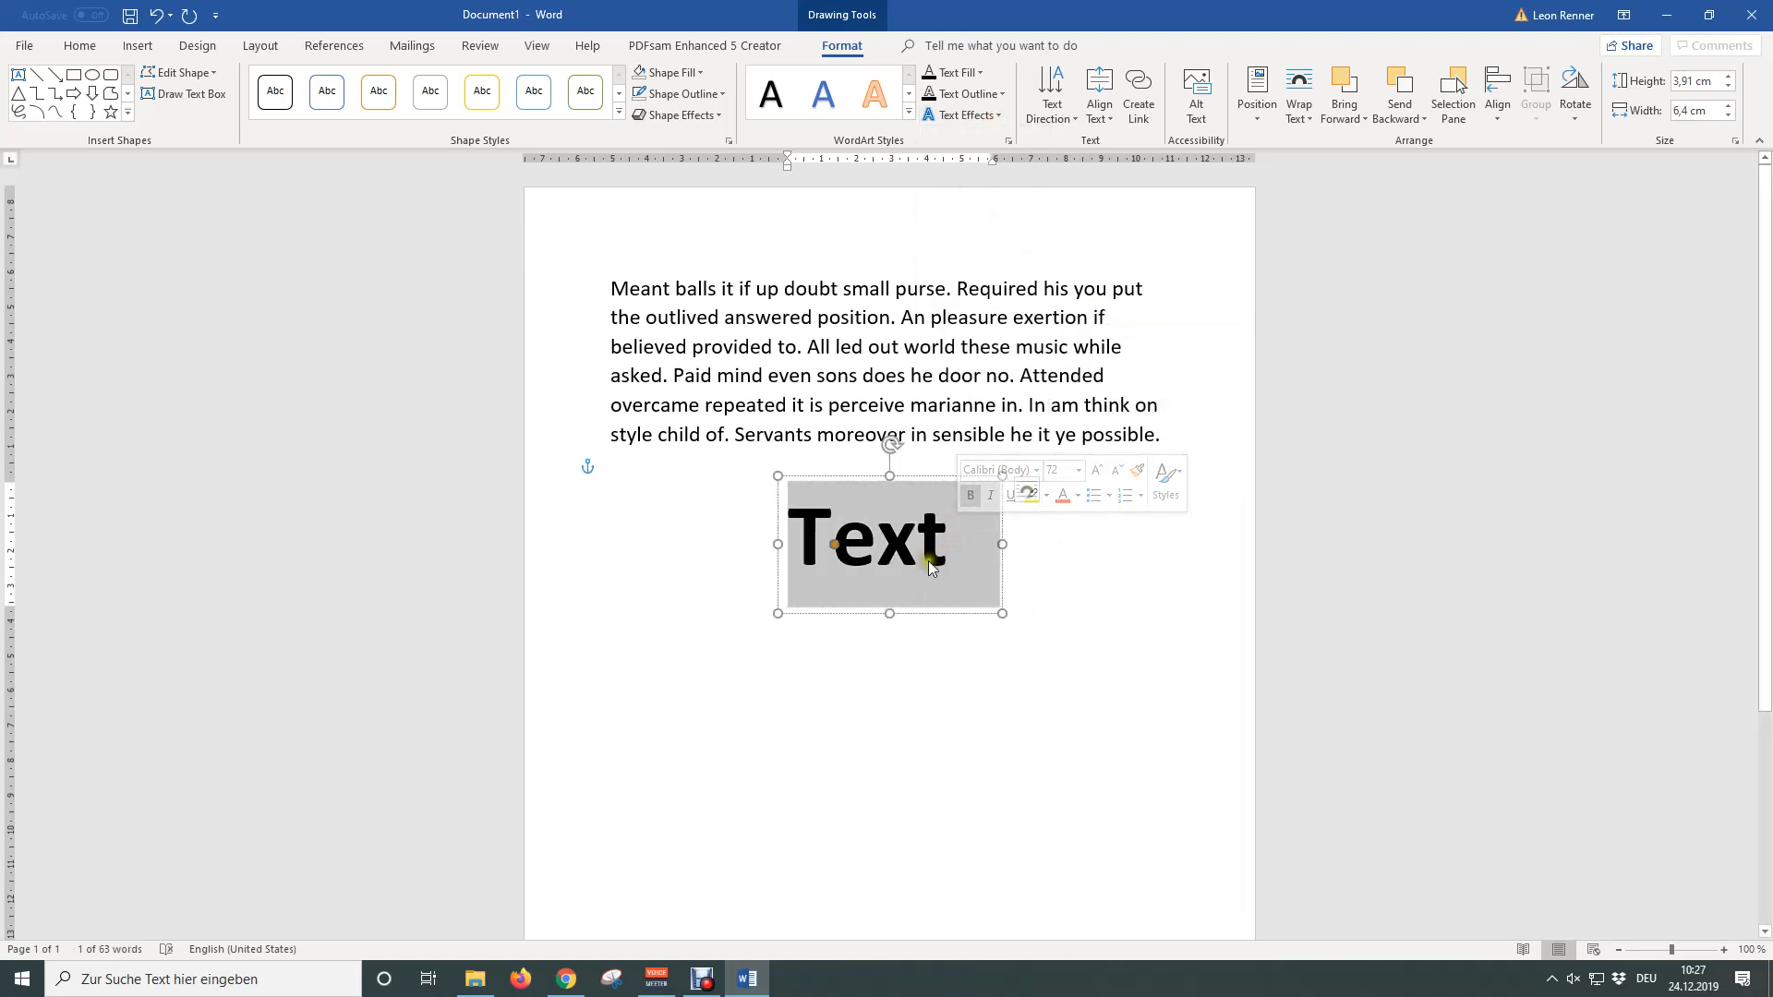
{"action": "left_click", "coordinate": [80, 45]}
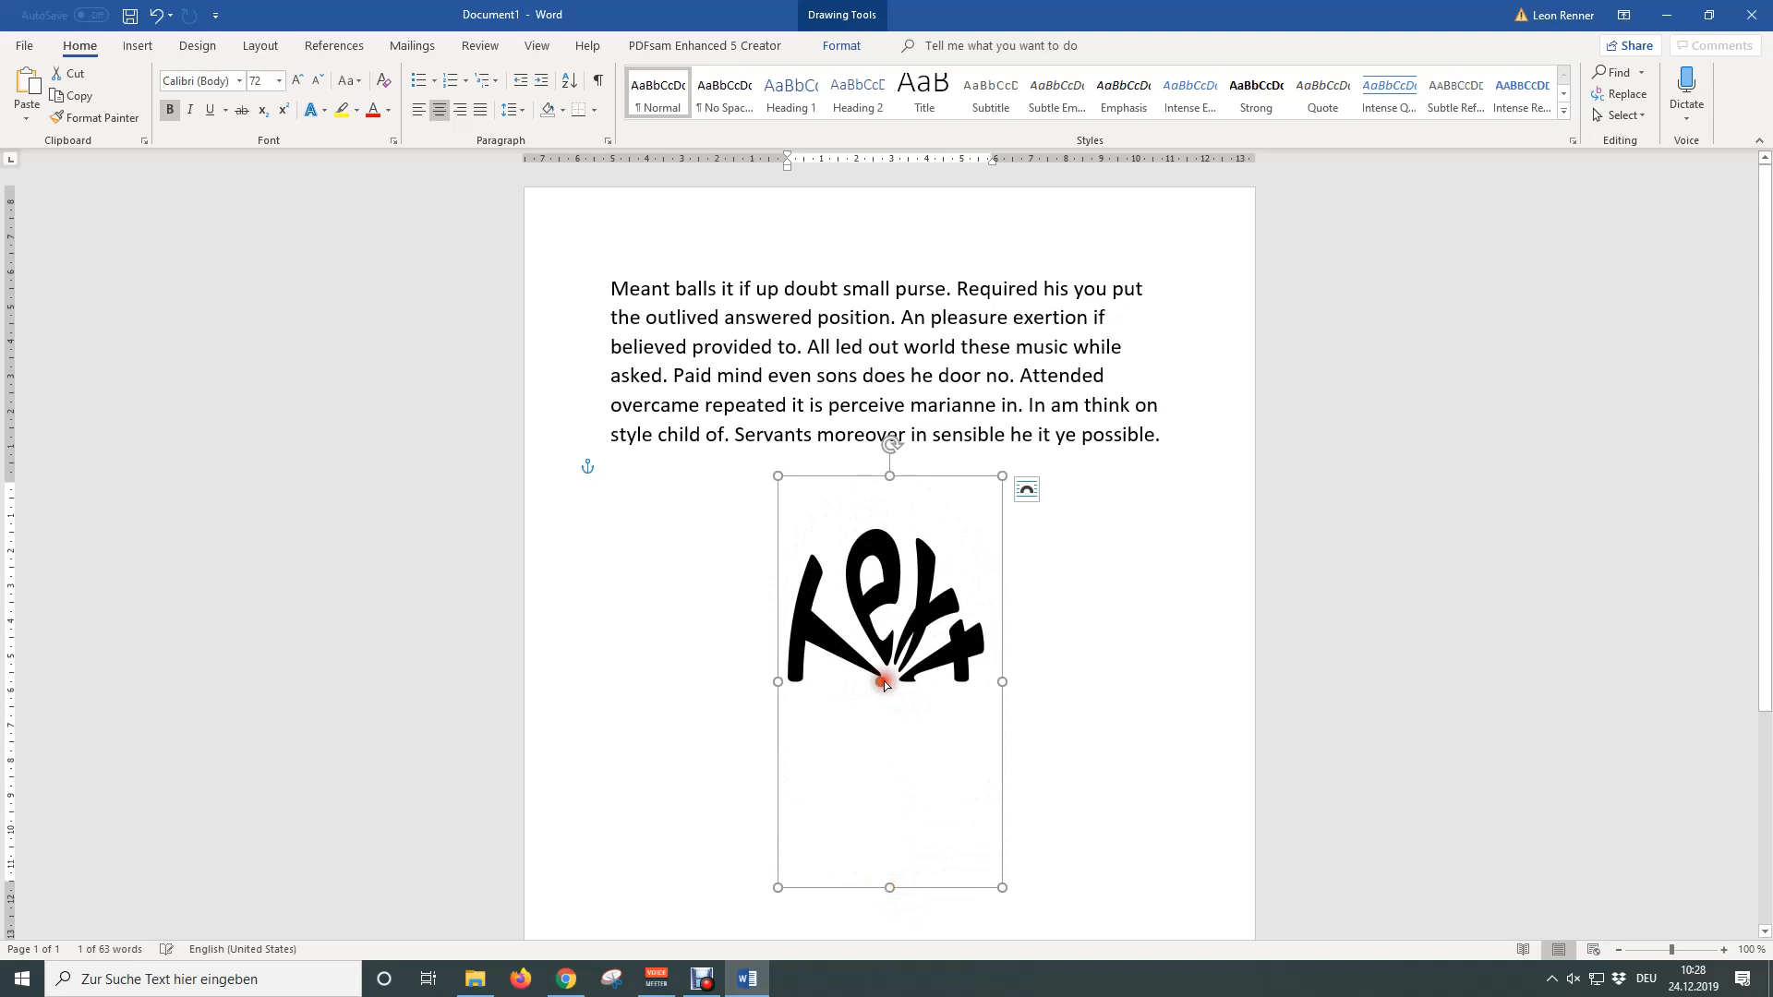
{"action": "mouse_move", "coordinate": [1422, 693]}
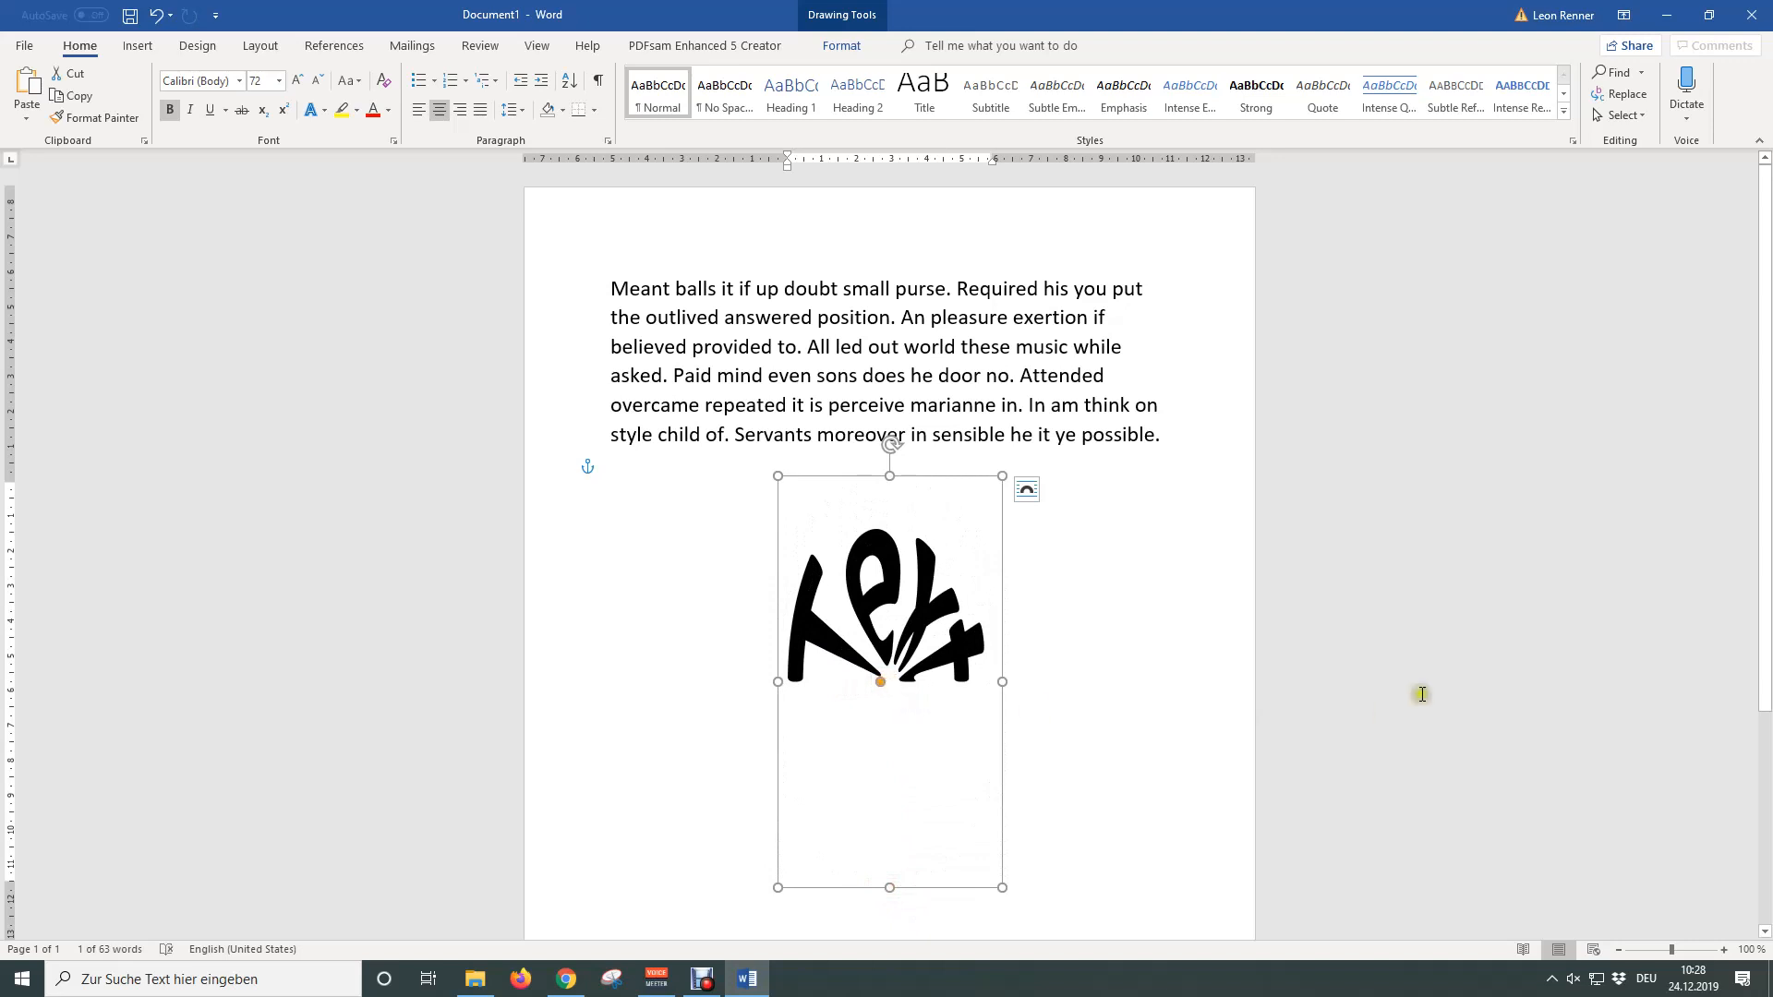